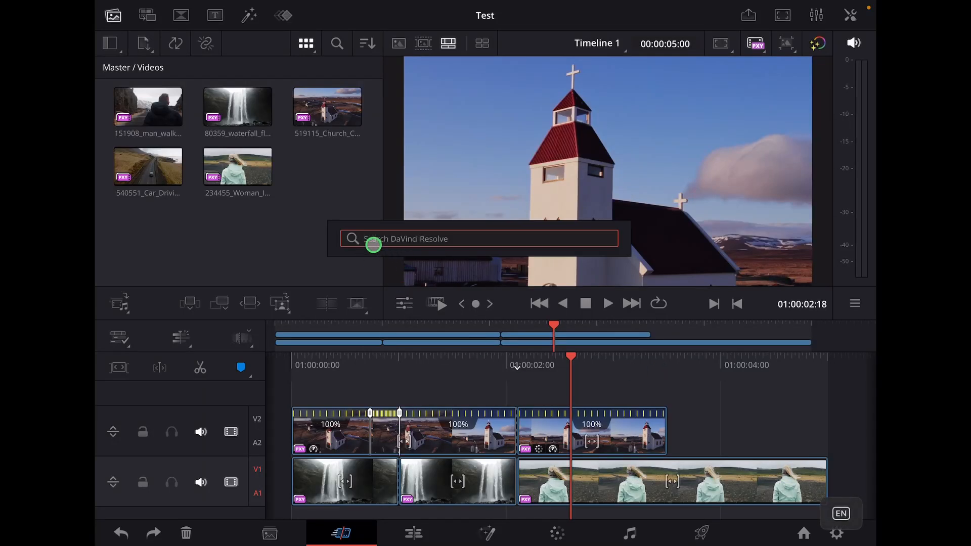
{"action": "mouse_move", "coordinate": [395, 243]}
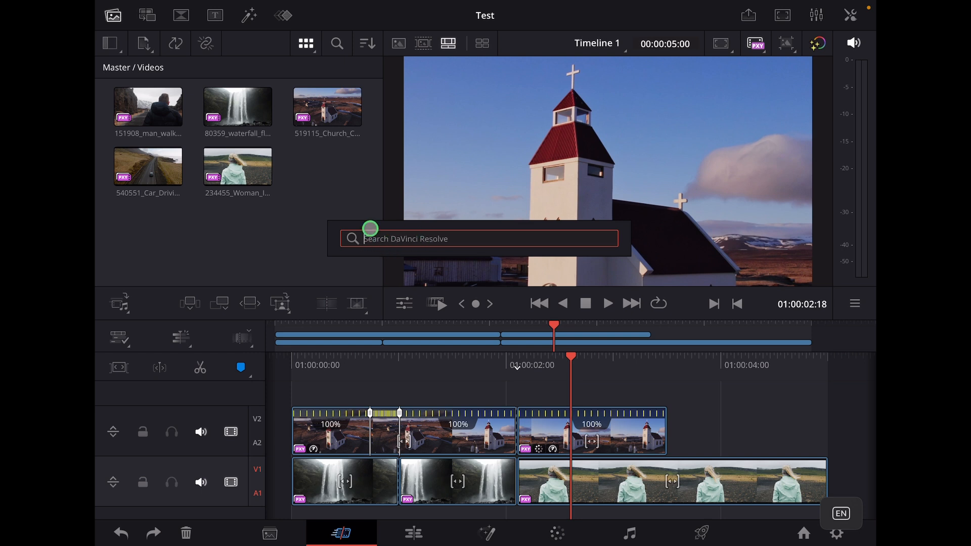
{"action": "mouse_move", "coordinate": [411, 239]}
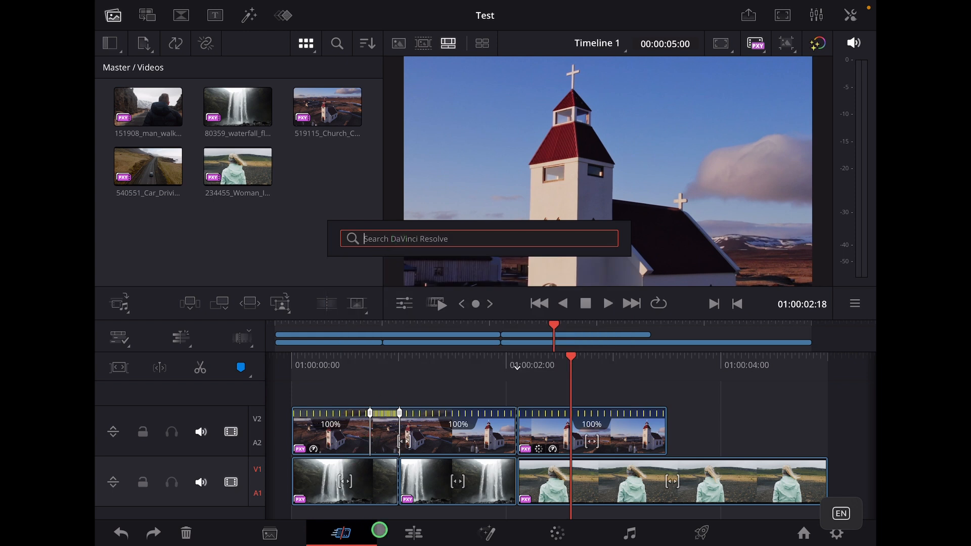
Step: Search the Cut page effects popup for 'Title', then dismiss it
{"action": "left_click", "coordinate": [409, 531]}
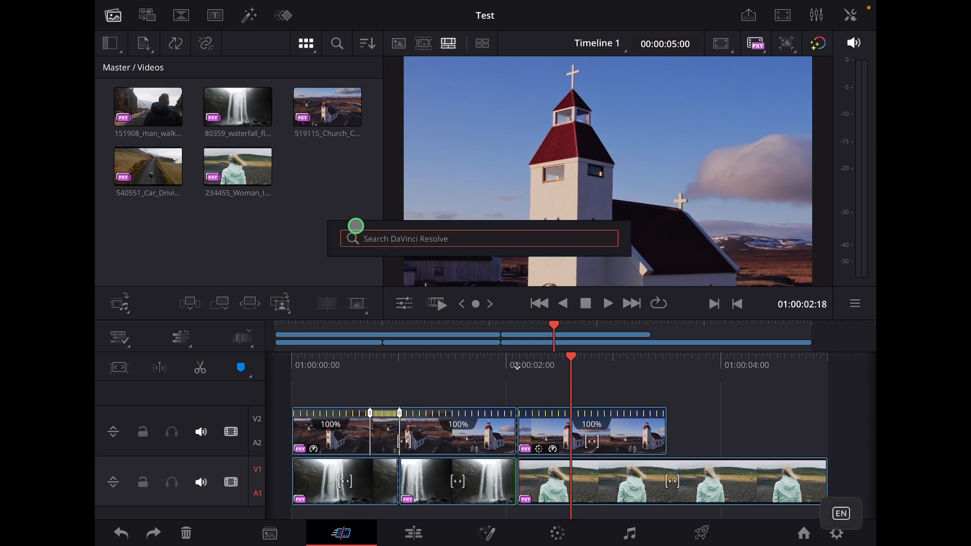
{"action": "type", "text": "T"}
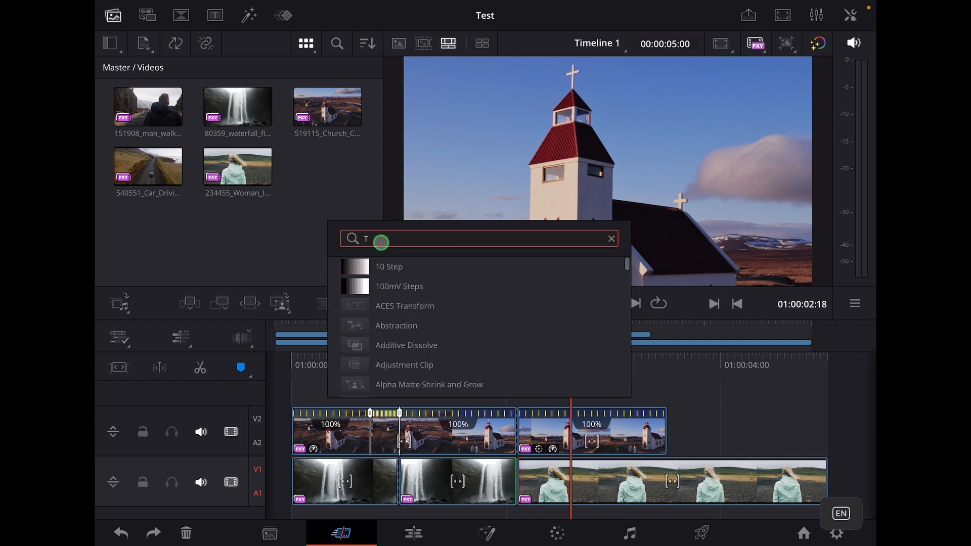
{"action": "type", "text": "itle"}
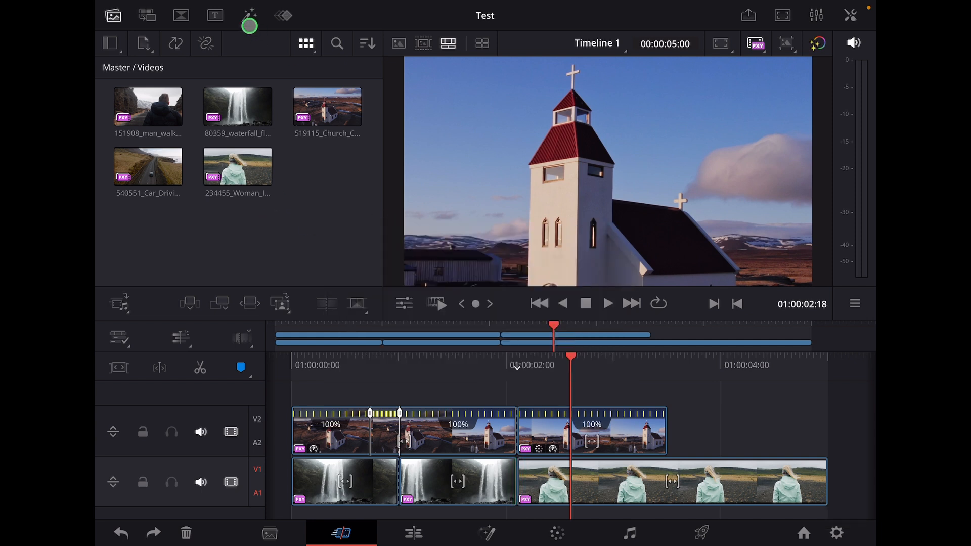
Step: Switch the project from the Cut page to the Edit page
{"action": "left_click", "coordinate": [247, 15]}
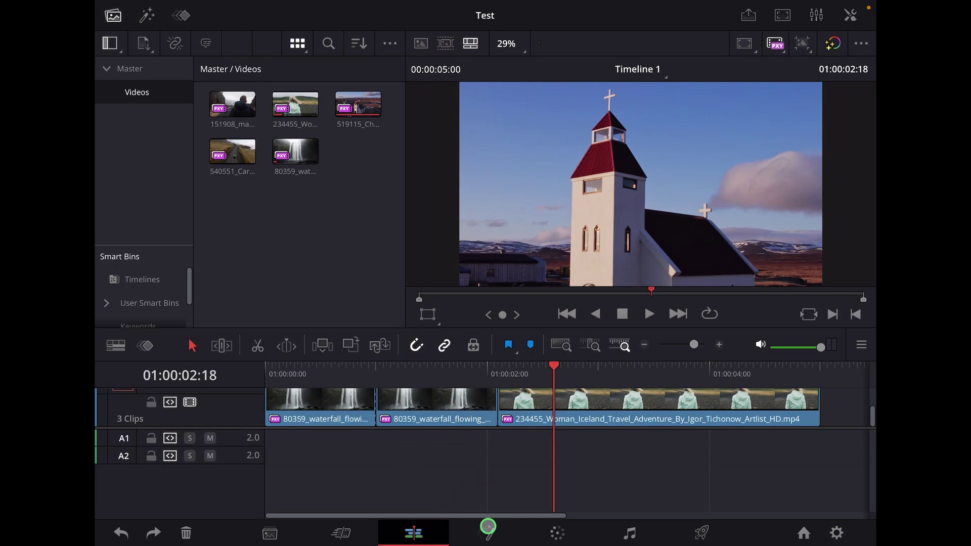
Step: Visit the Fusion page's Select Tool picker and cancel it without adding a tool
{"action": "left_click", "coordinate": [487, 531]}
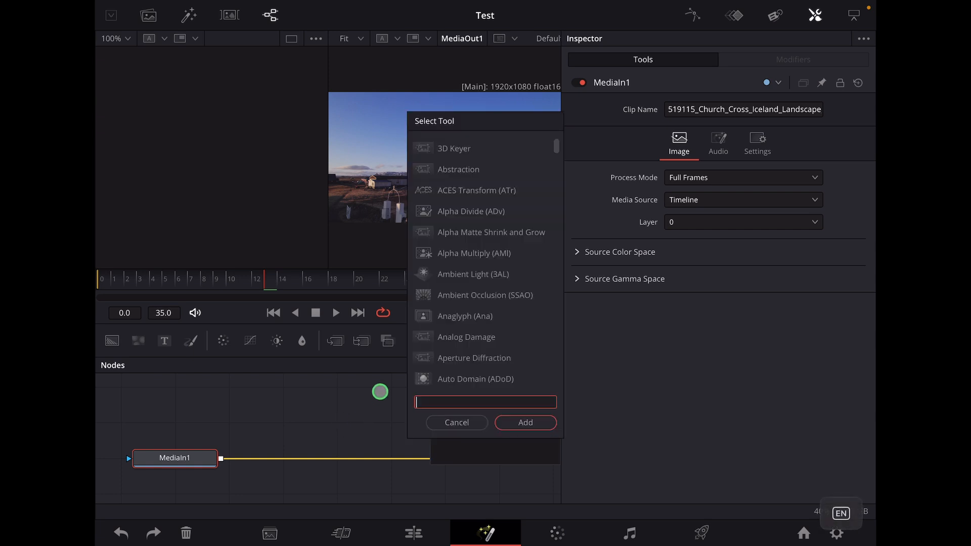
{"action": "mouse_move", "coordinate": [441, 236]}
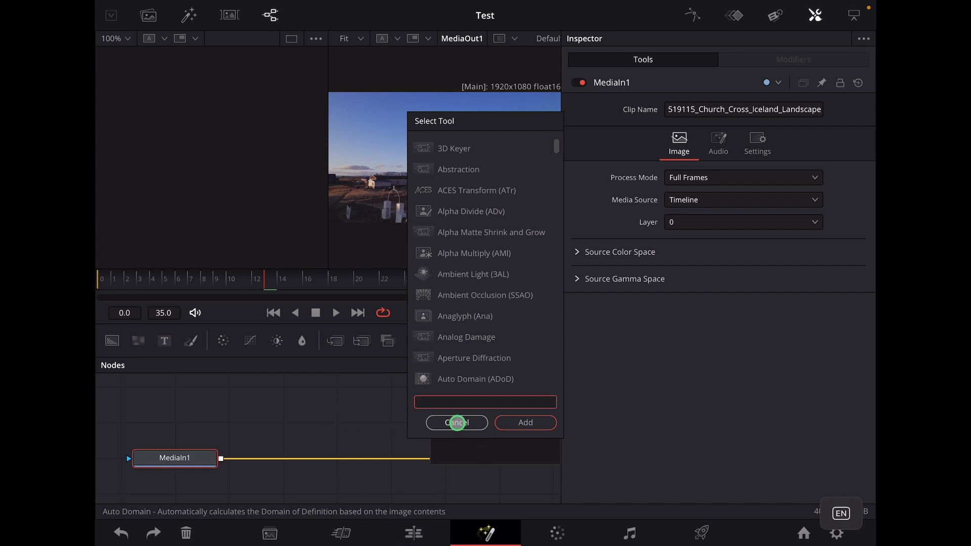
{"action": "left_click", "coordinate": [406, 532]}
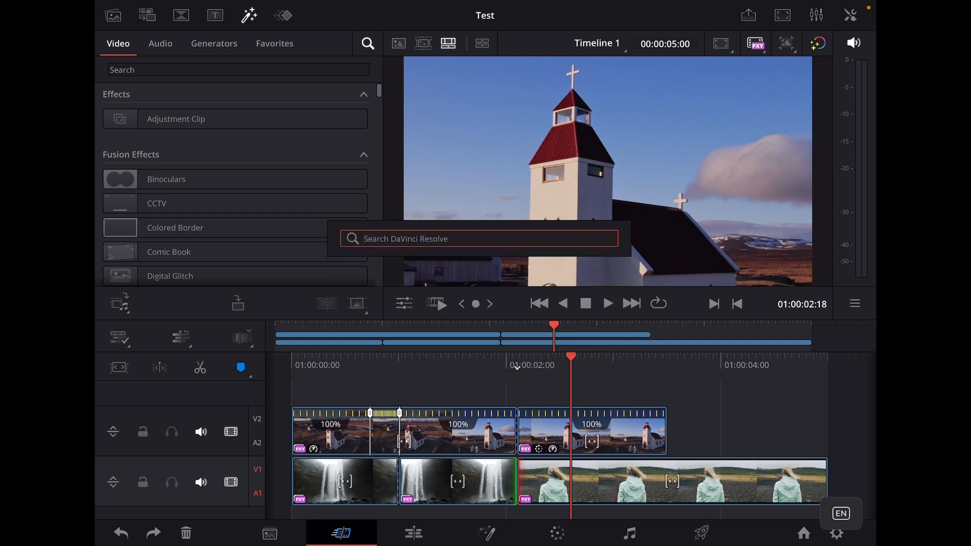
Step: Search the Cut page effects for 'Trans' to list transform and transition effects
{"action": "type", "text": "Trans"}
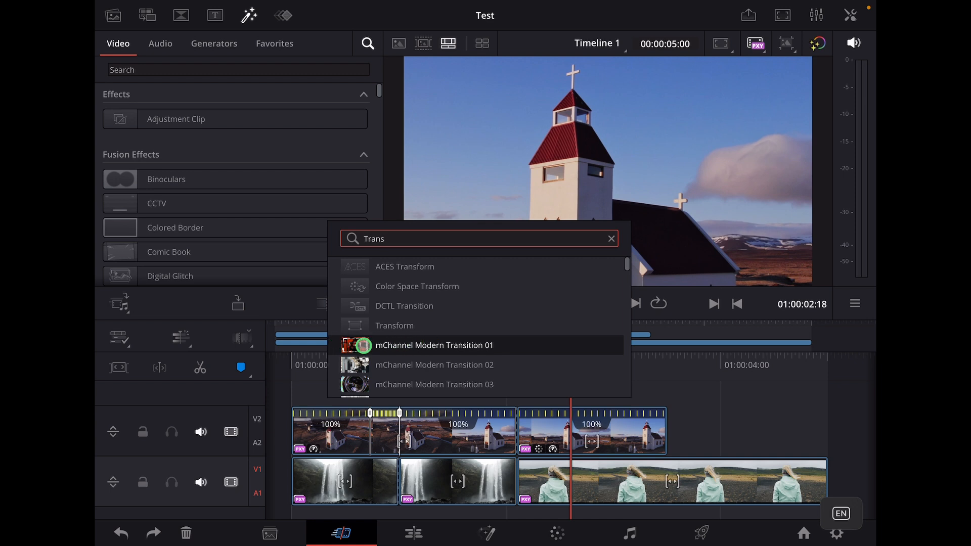
{"action": "mouse_move", "coordinate": [398, 296]}
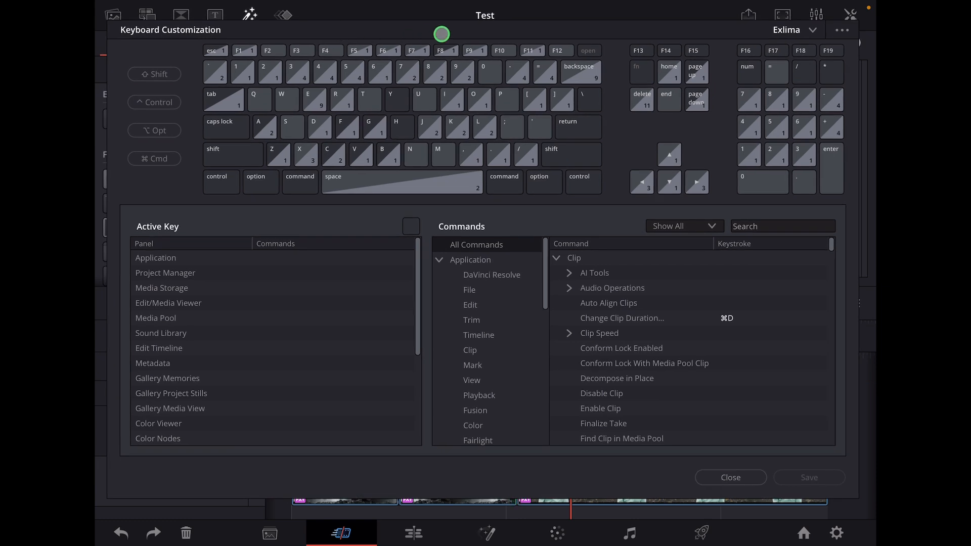
{"action": "mouse_move", "coordinate": [522, 32]}
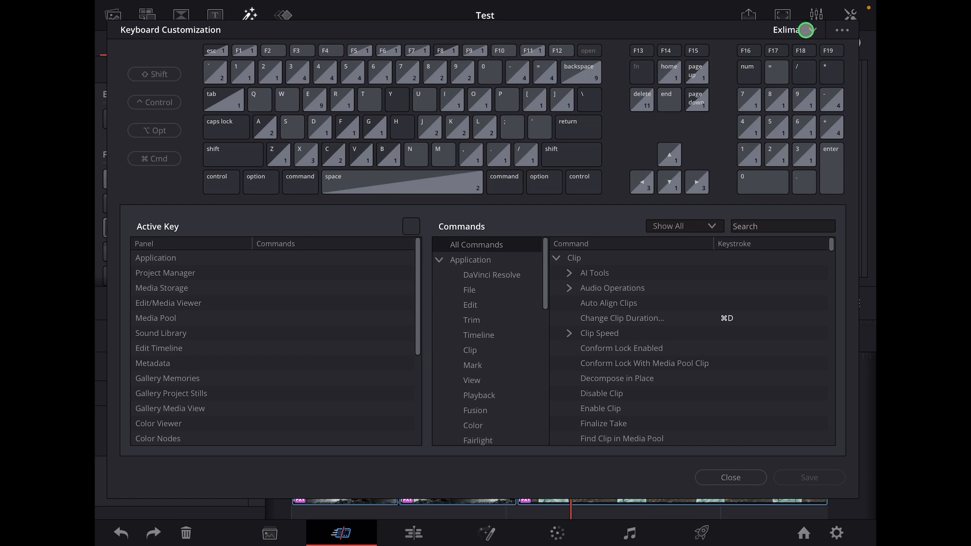
Step: In the DaVinci Resolve preset, check that Shift with Space maps to Search Effects
{"action": "left_click", "coordinate": [811, 29]}
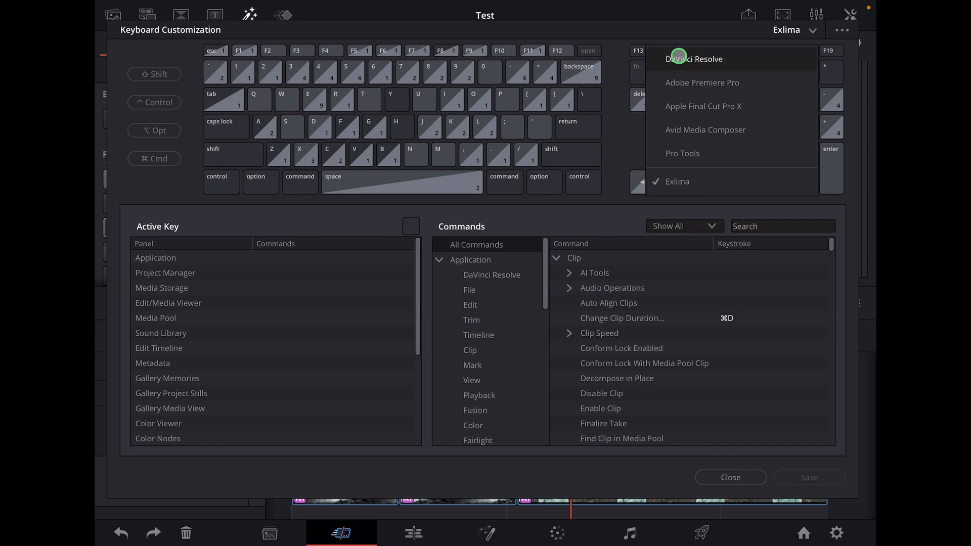
{"action": "left_click", "coordinate": [692, 59]}
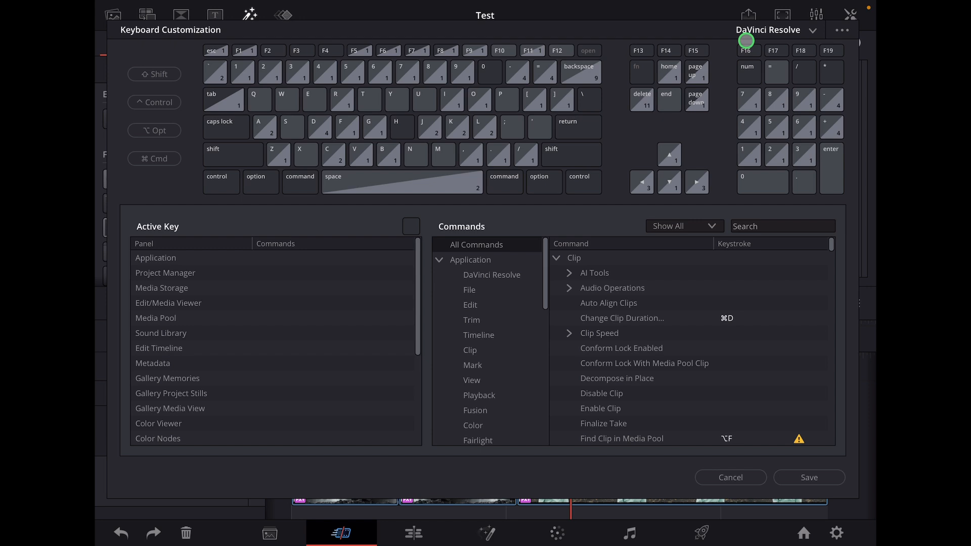
{"action": "left_click", "coordinate": [154, 74]}
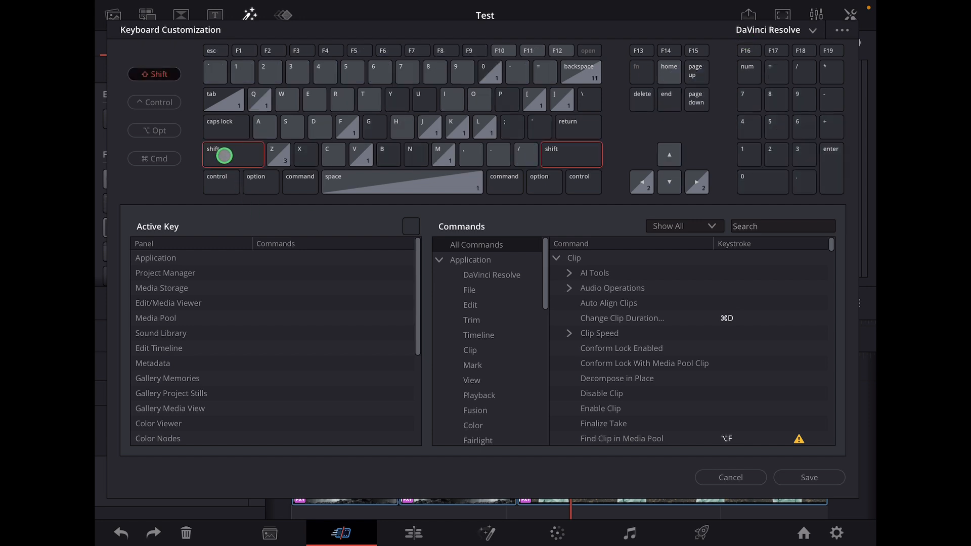
{"action": "left_click", "coordinate": [401, 182]}
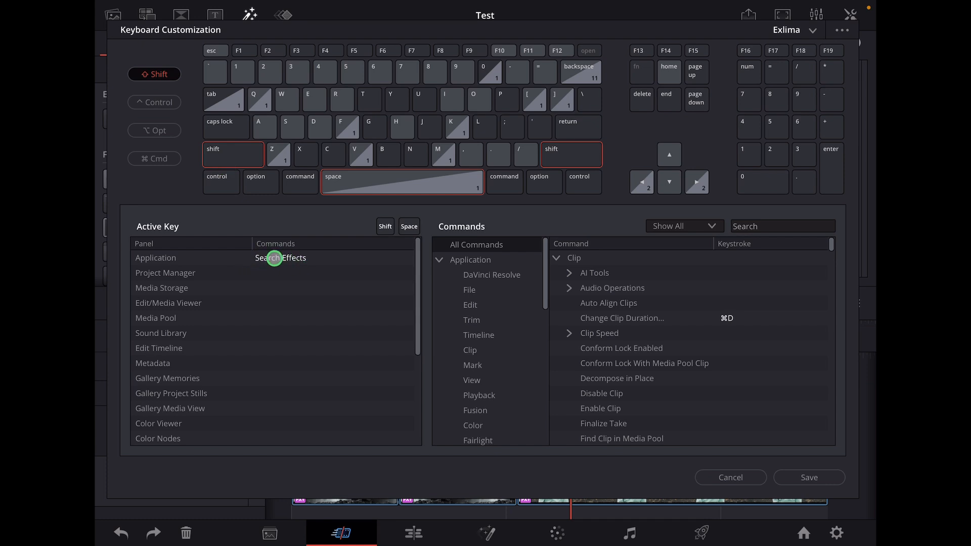
Step: Find the Search Effects command and record Shift+Space as its keystroke, saving the Exlima preset
{"action": "left_click", "coordinate": [154, 75]}
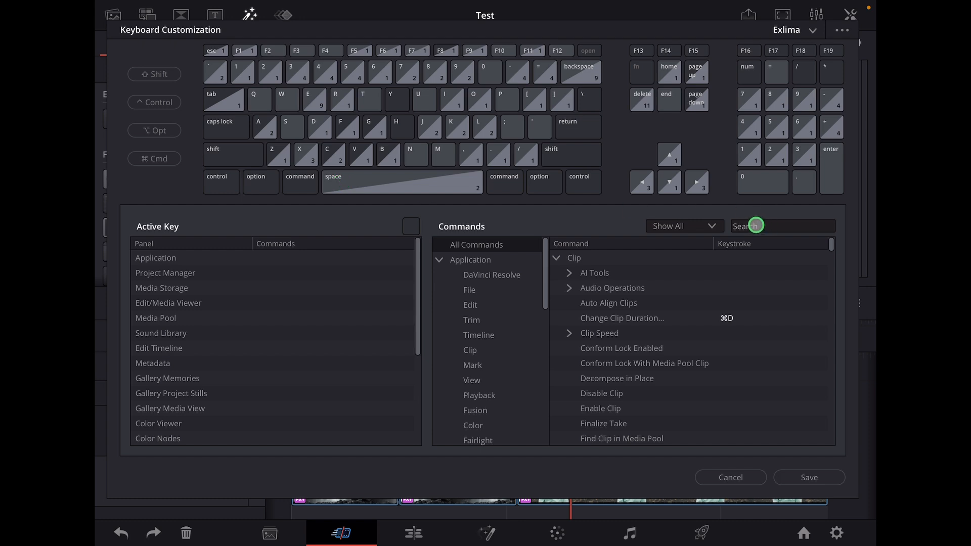
{"action": "type", "text": "S"}
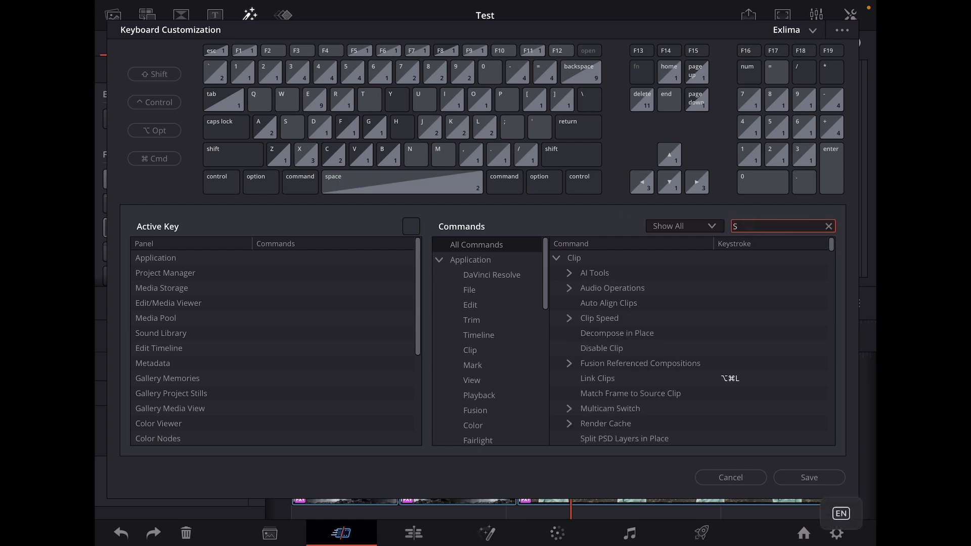
{"action": "type", "text": "Search eff"}
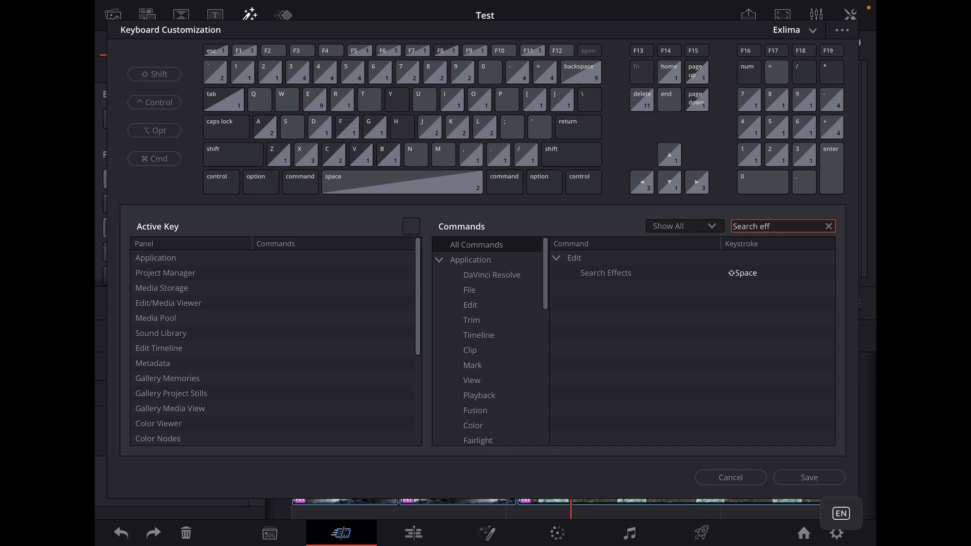
{"action": "left_click", "coordinate": [760, 273]}
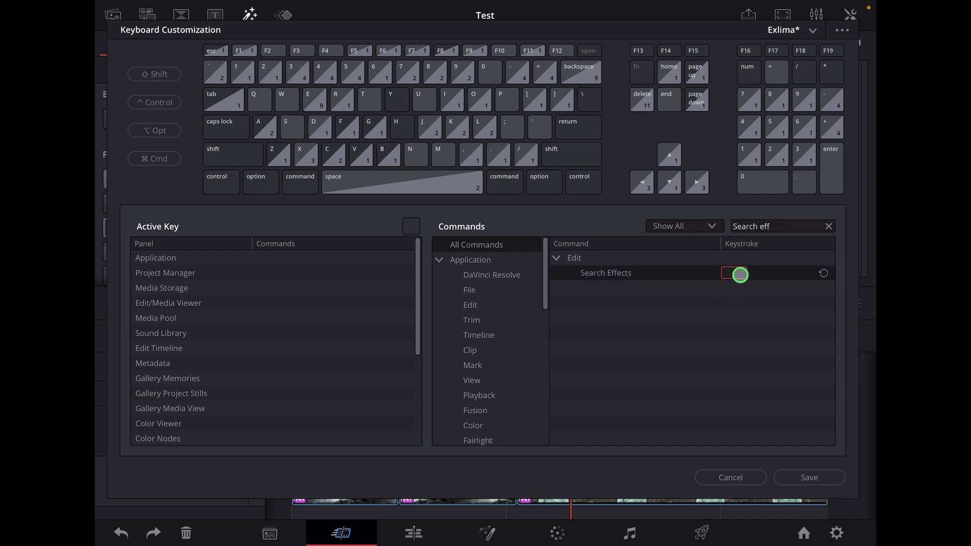
{"action": "key", "text": "space"}
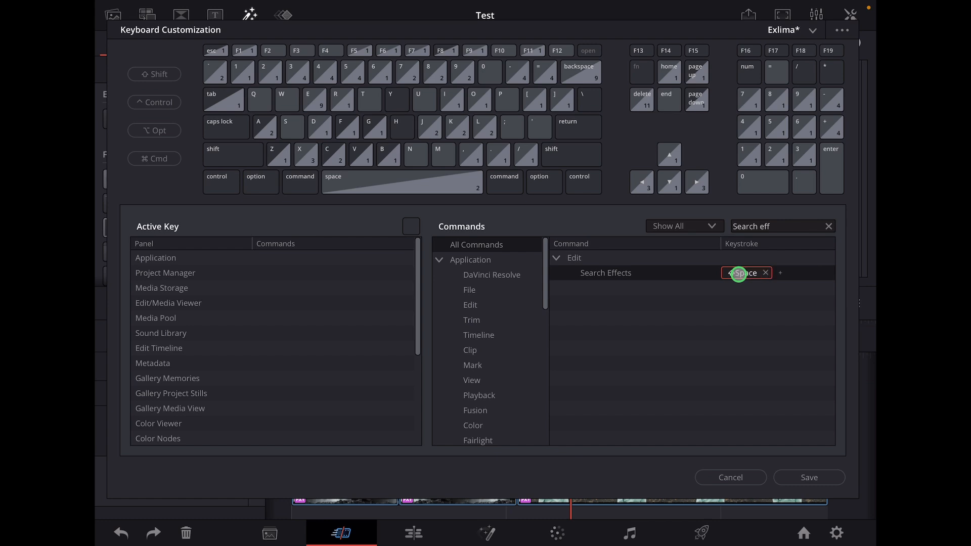
{"action": "left_click", "coordinate": [809, 477]}
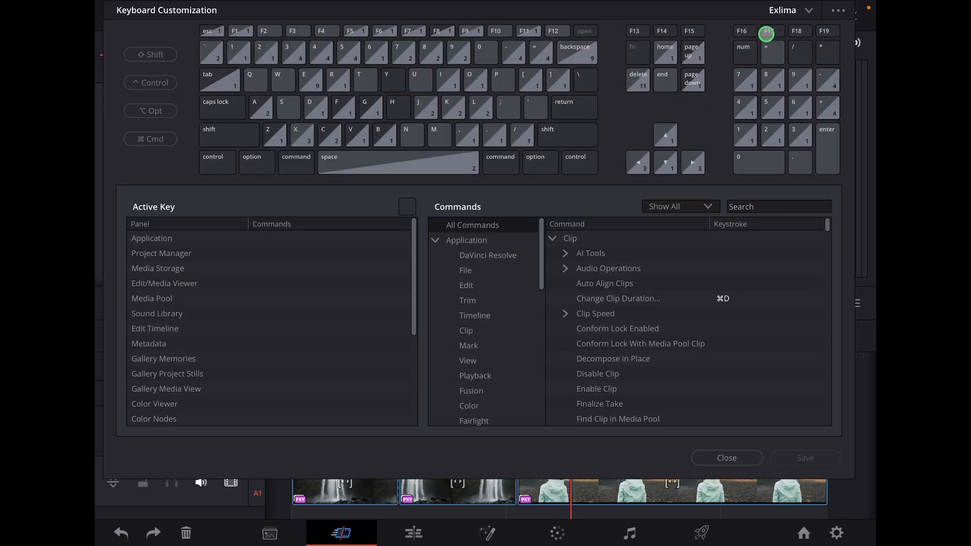
Step: Switch presets to DaVinci Resolve and back to Exlima, then cancel to get the Discard Changes alert
{"action": "left_click", "coordinate": [809, 11]}
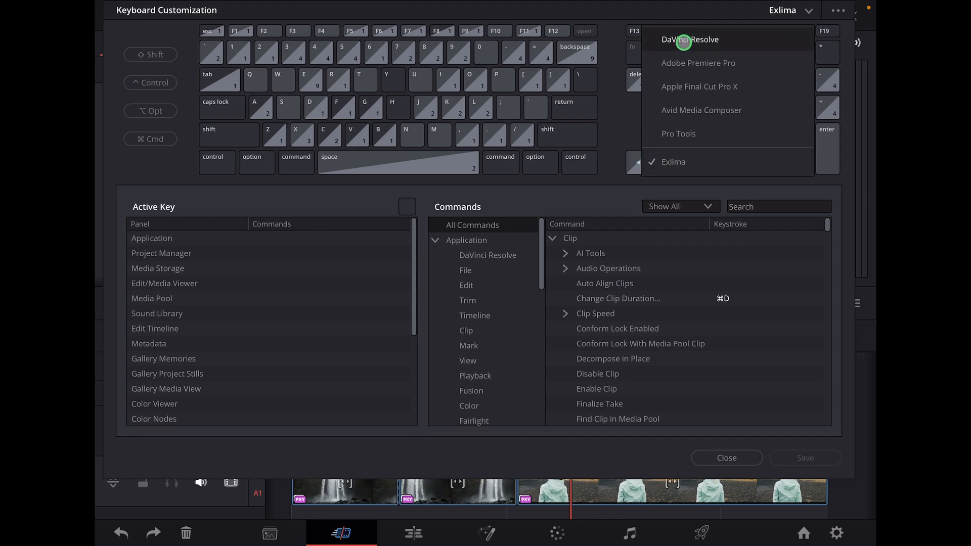
{"action": "left_click", "coordinate": [688, 40]}
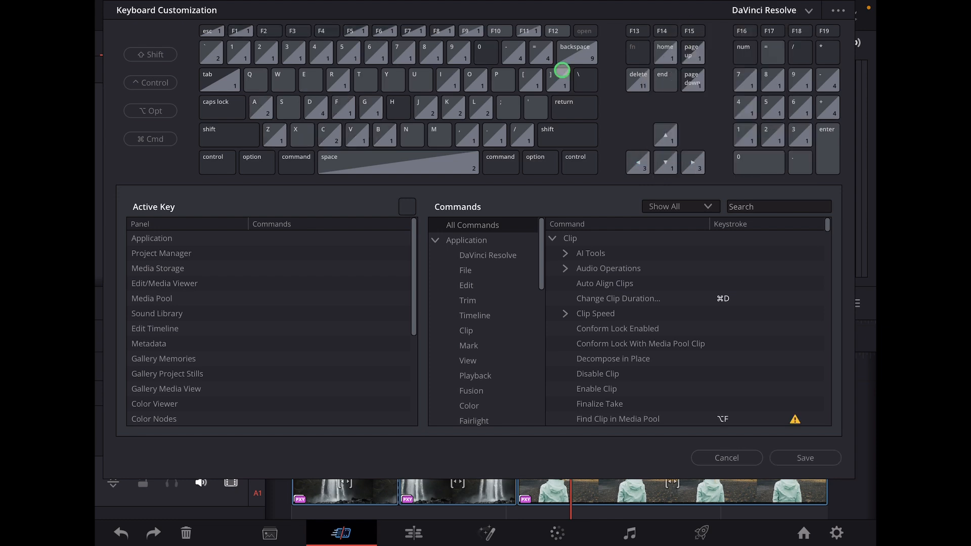
{"action": "left_click", "coordinate": [809, 10]}
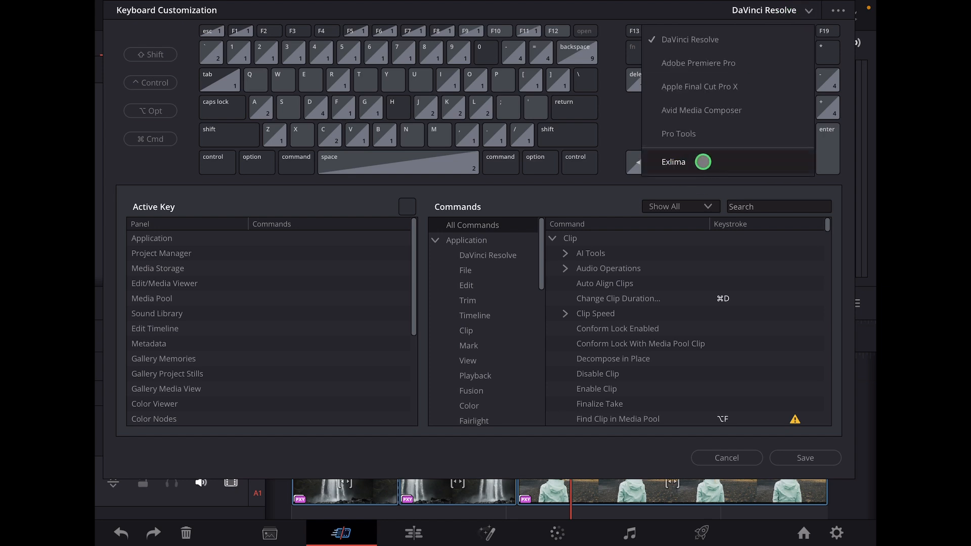
{"action": "left_click", "coordinate": [674, 162]}
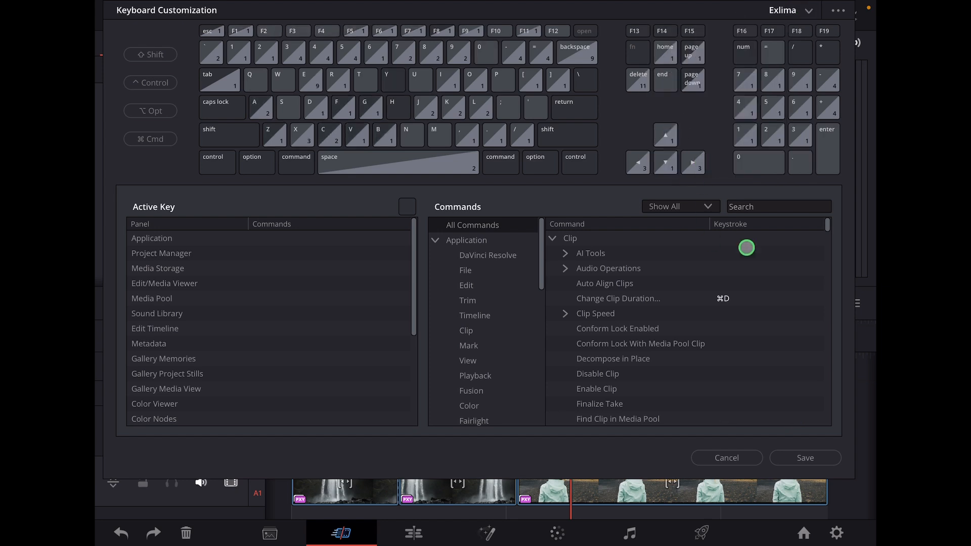
{"action": "left_click", "coordinate": [726, 458]}
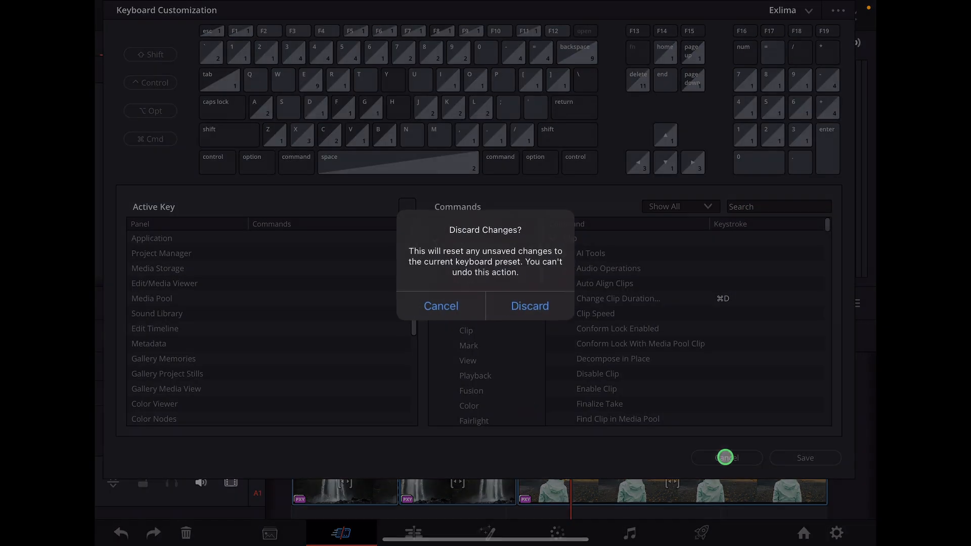